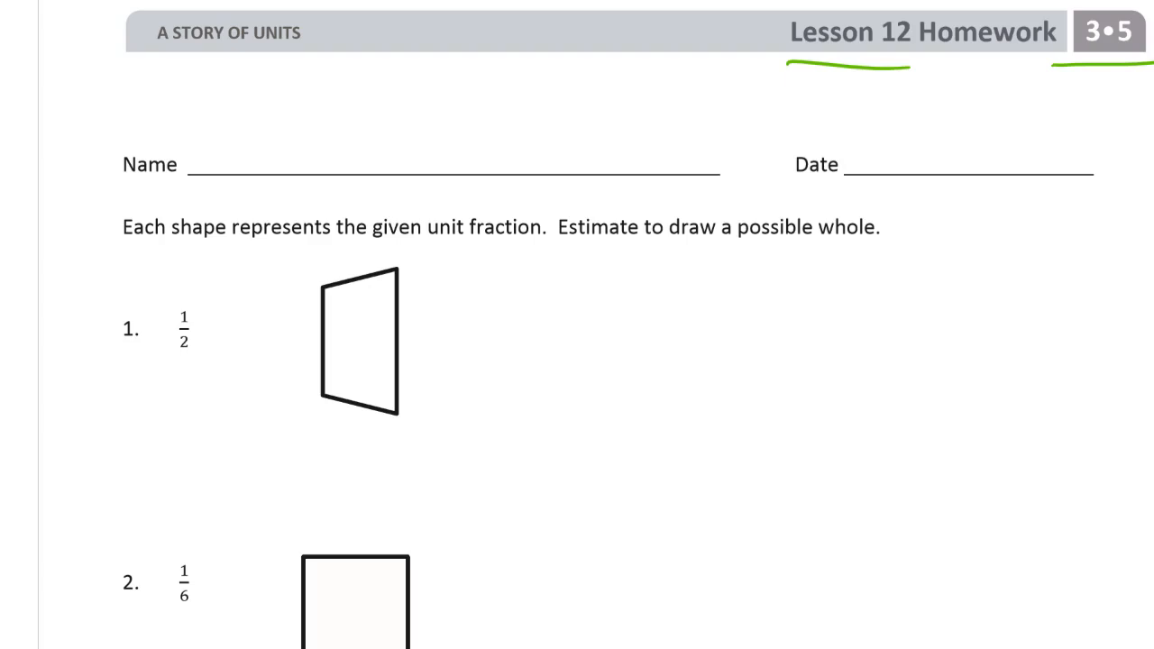
# Underline the header in green, draw a matching half beside problem 1's trapezoid and label each half 1/2.
pyautogui.moveTo(126, 184); pyautogui.dragTo(190, 179)
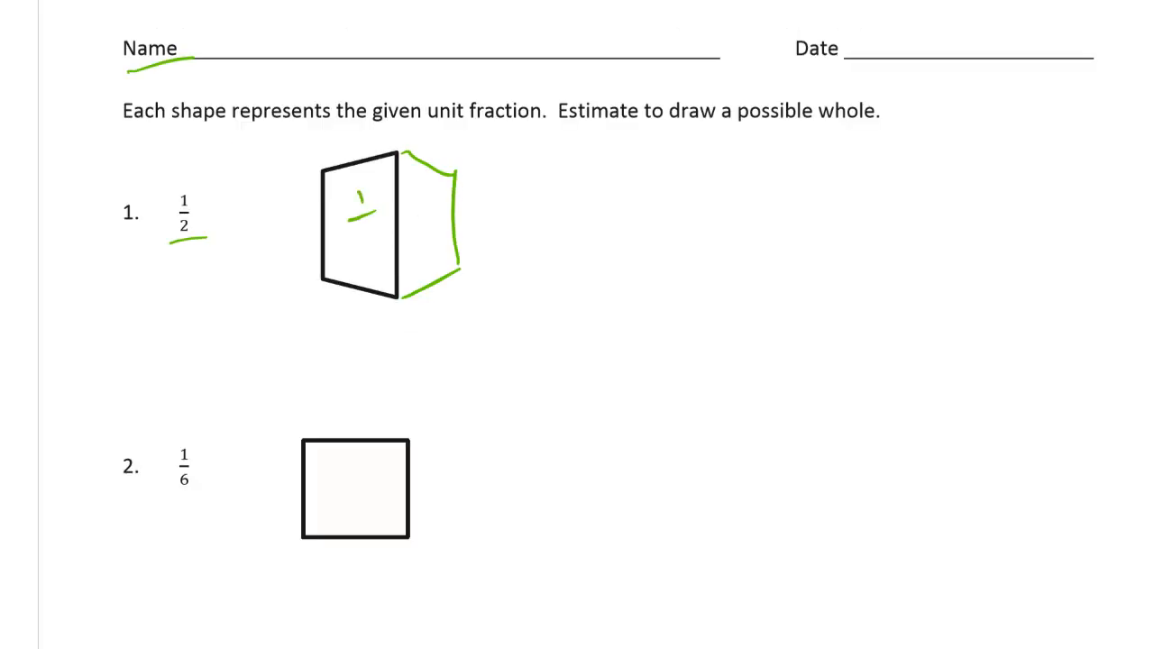
pyautogui.moveTo(365, 208); pyautogui.dragTo(415, 234)
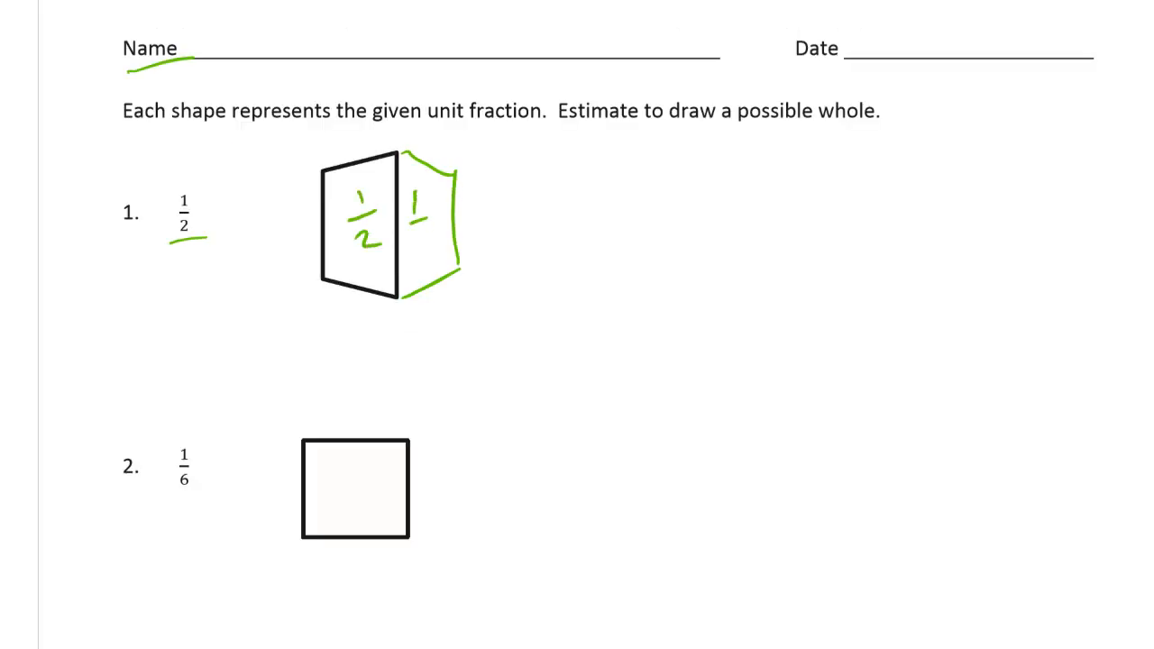
pyautogui.scroll(-3)
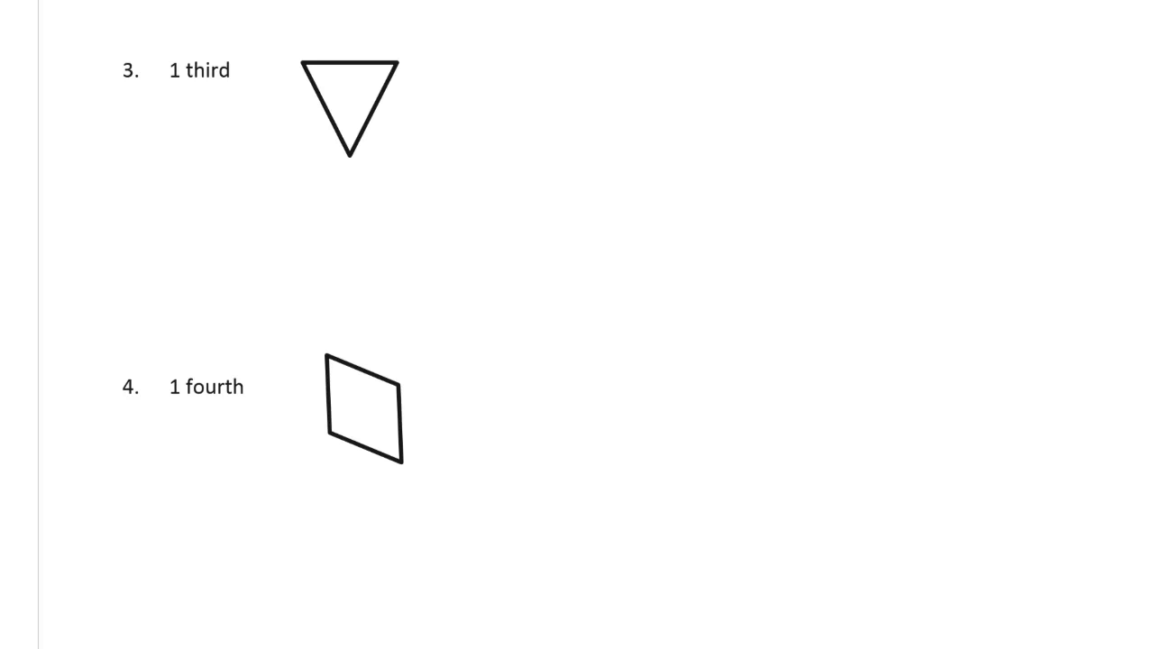
# Scroll the worksheet until problem 4's quadrilateral and the Lesson 12 footer are visible.
pyautogui.moveTo(117, 108); pyautogui.dragTo(262, 184)
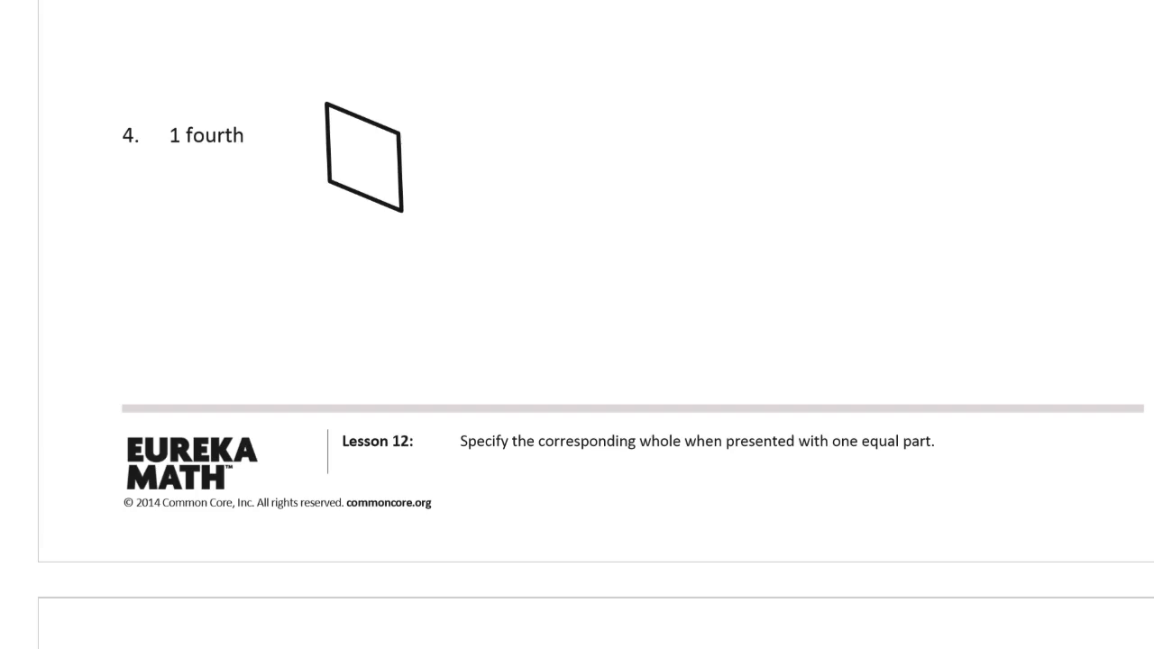
# Extend problem 4's parallelogram into a green four-part strip with each part labelled 1/4.
pyautogui.moveTo(411, 214); pyautogui.dragTo(627, 321)
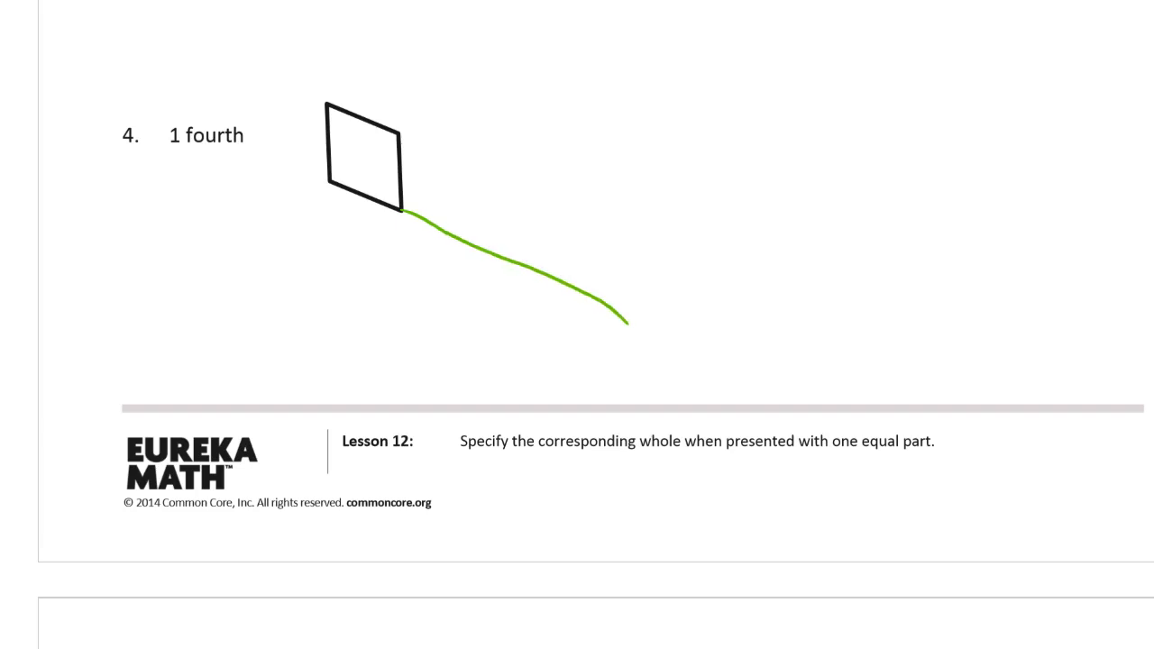
pyautogui.moveTo(406, 140); pyautogui.dragTo(694, 263)
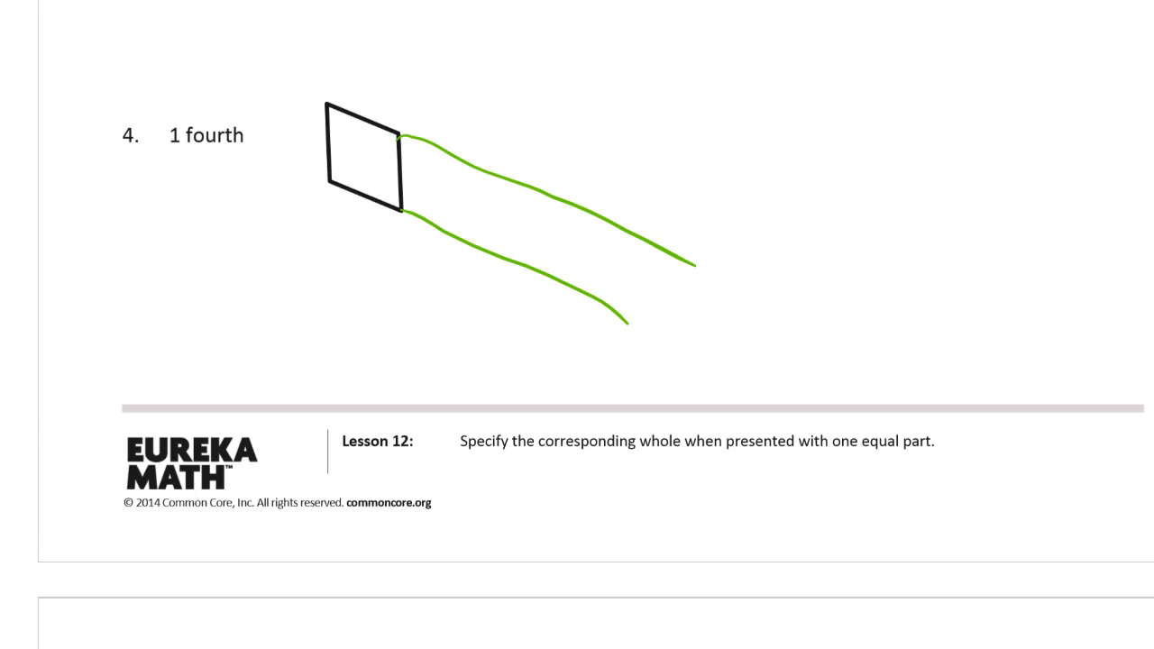
pyautogui.moveTo(473, 163); pyautogui.dragTo(468, 238)
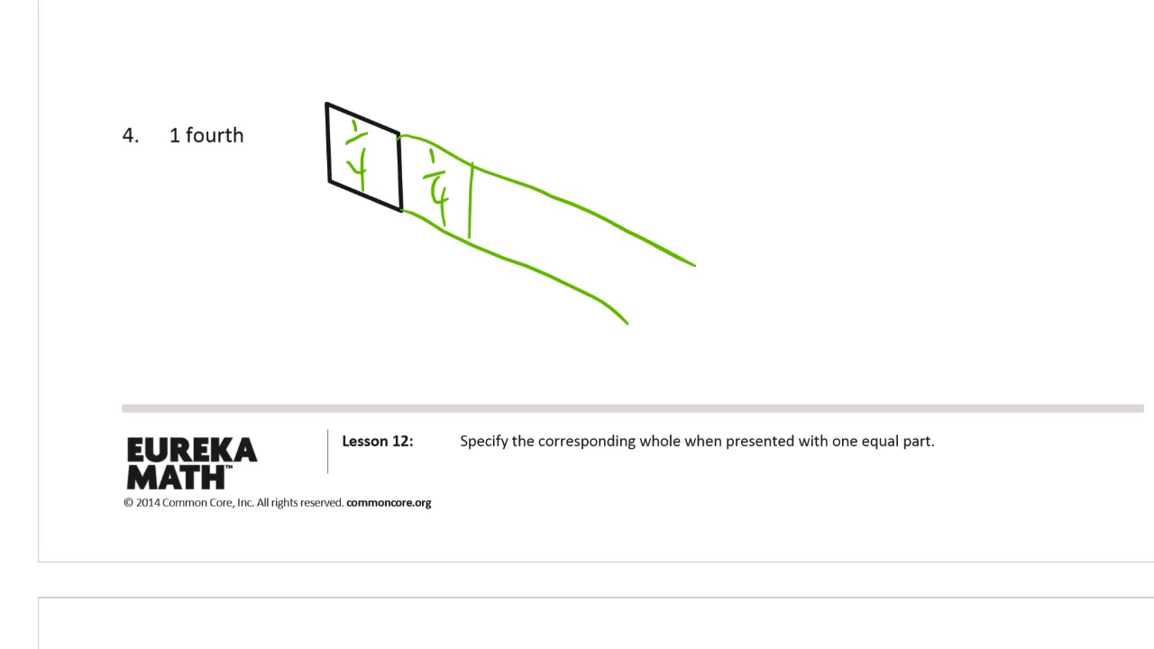
pyautogui.moveTo(551, 202); pyautogui.dragTo(552, 289)
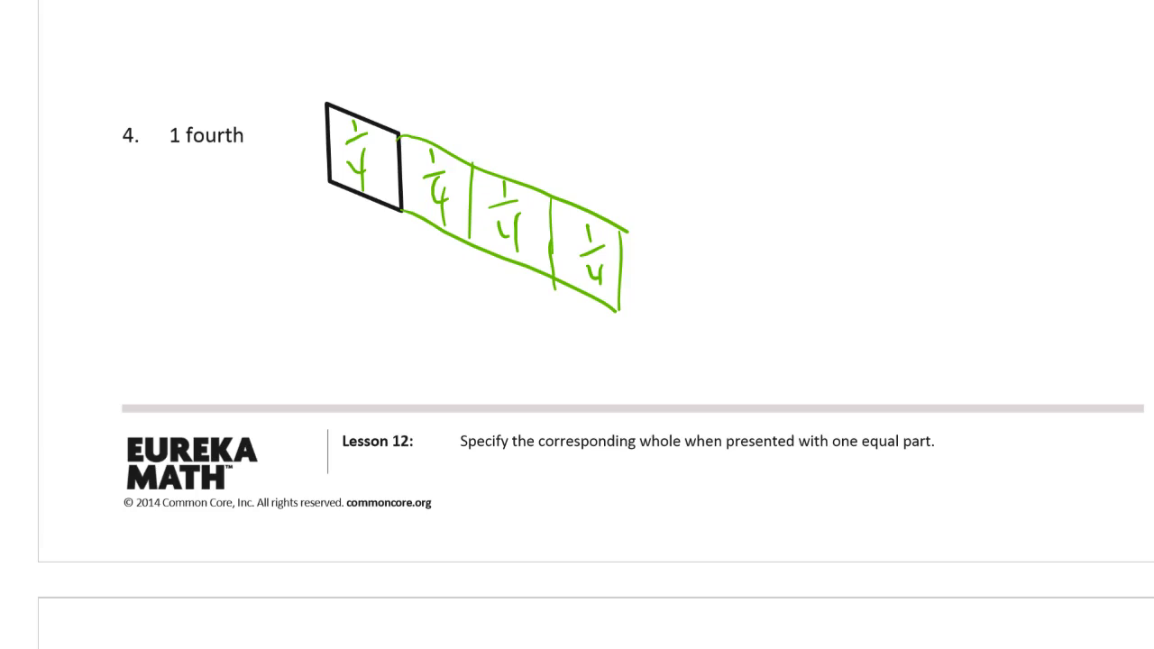
# Scroll to problem 5, circle its thirds as a whole, and draw two joined halves labelled 1/2 for problem 6.
pyautogui.scroll(-3)
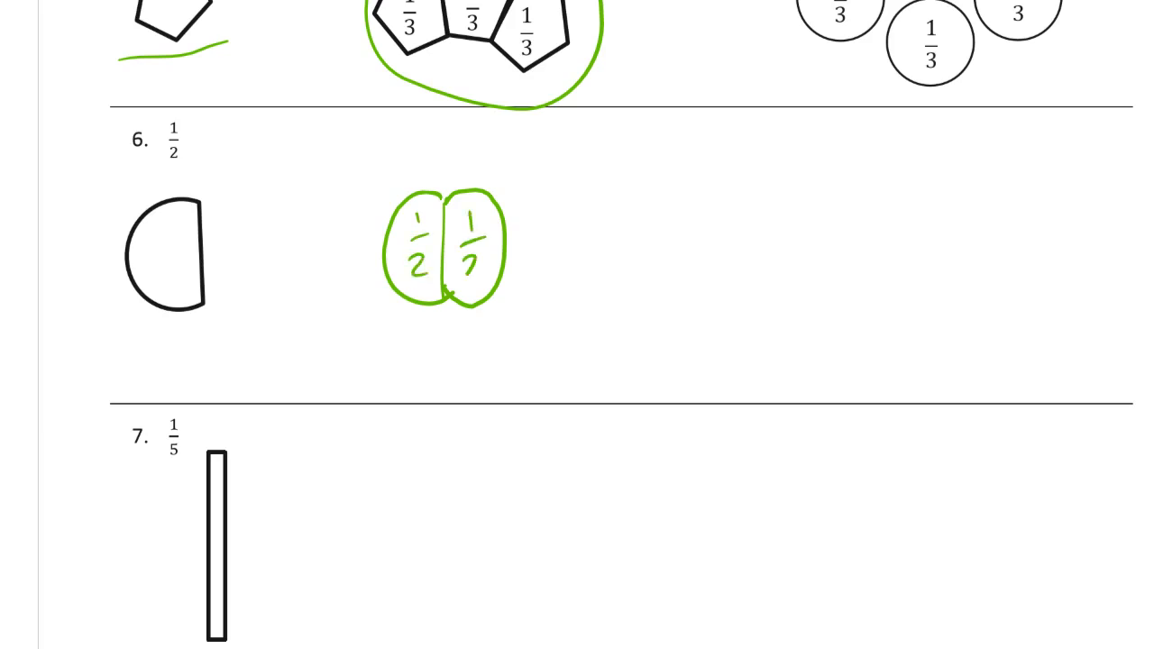
# Draw problem 6's number bond splitting 1 into 1/2 and 1/2, plus a whole made of two half shapes.
pyautogui.moveTo(715, 159); pyautogui.dragTo(713, 213)
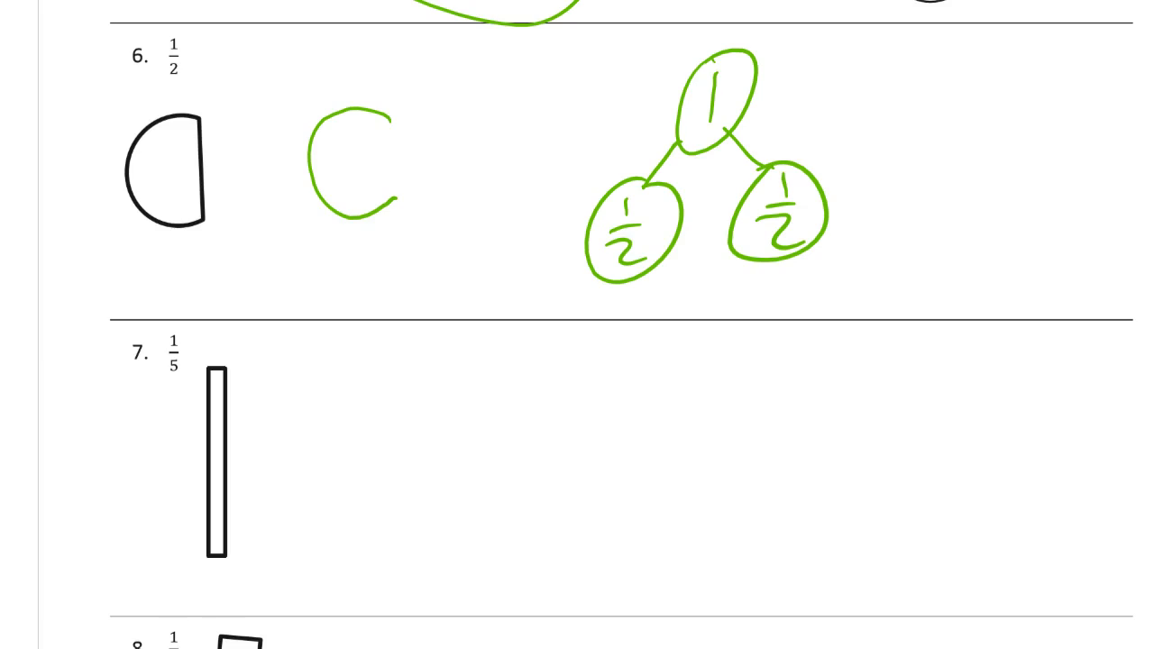
pyautogui.moveTo(387, 117); pyautogui.dragTo(442, 94)
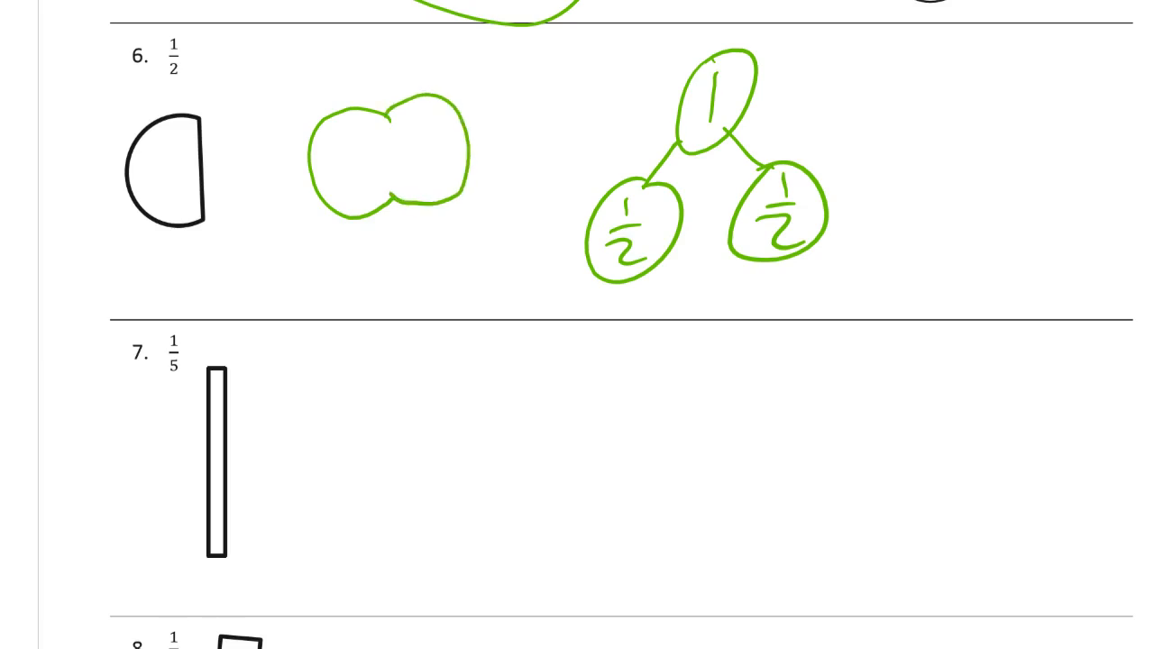
pyautogui.moveTo(396, 99); pyautogui.dragTo(393, 226)
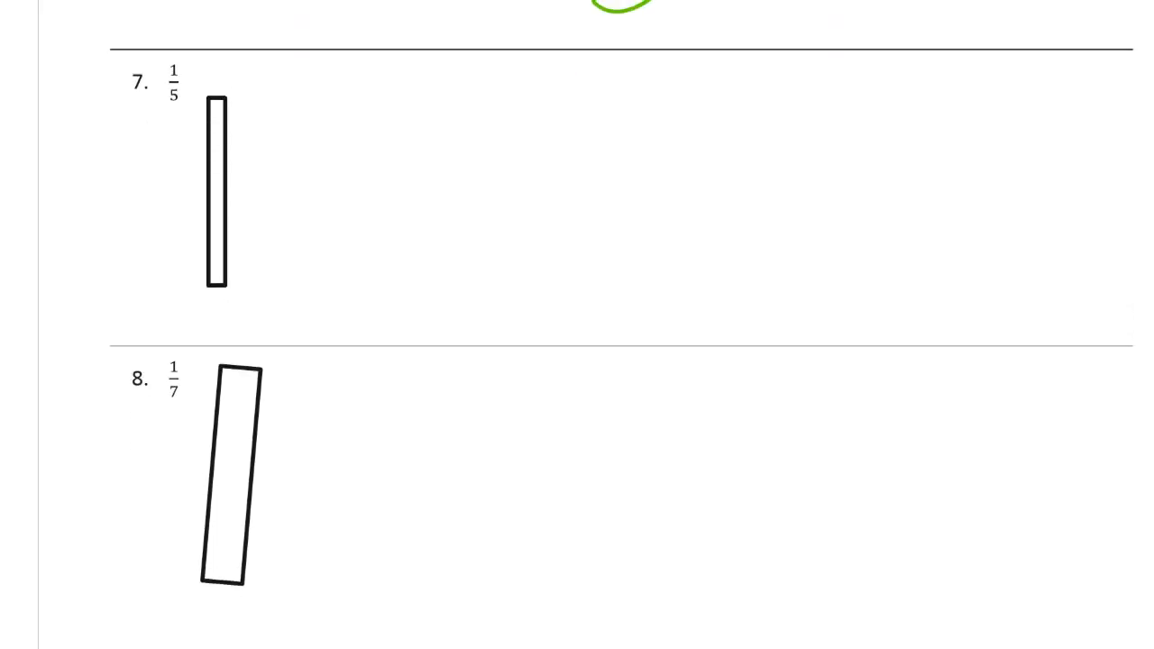
# Draw a green whole beside problem 7's bar and divide it into five equal narrow parts.
pyautogui.moveTo(364, 110); pyautogui.dragTo(362, 152)
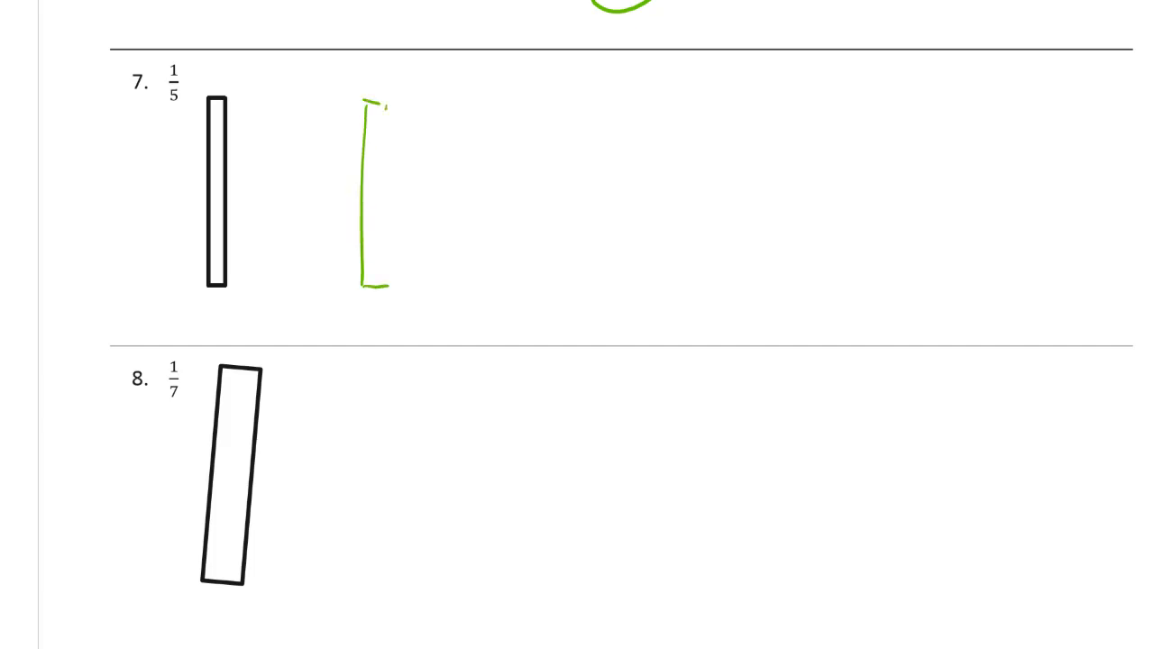
pyautogui.moveTo(378, 103); pyautogui.dragTo(379, 285)
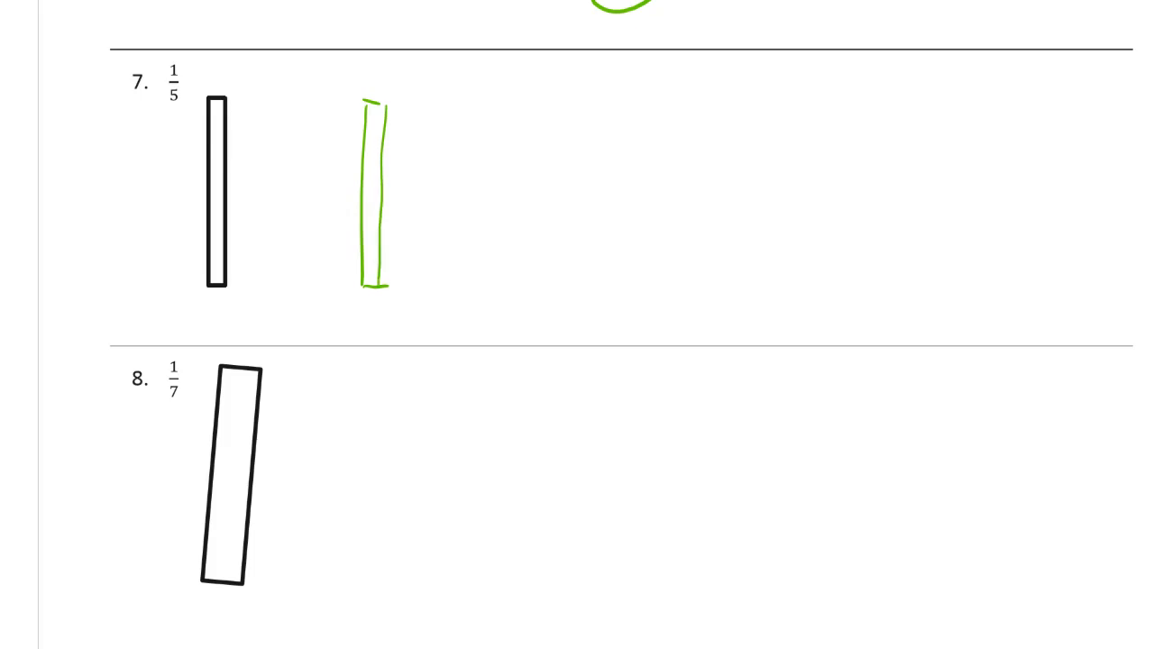
pyautogui.moveTo(370, 107); pyautogui.dragTo(418, 110)
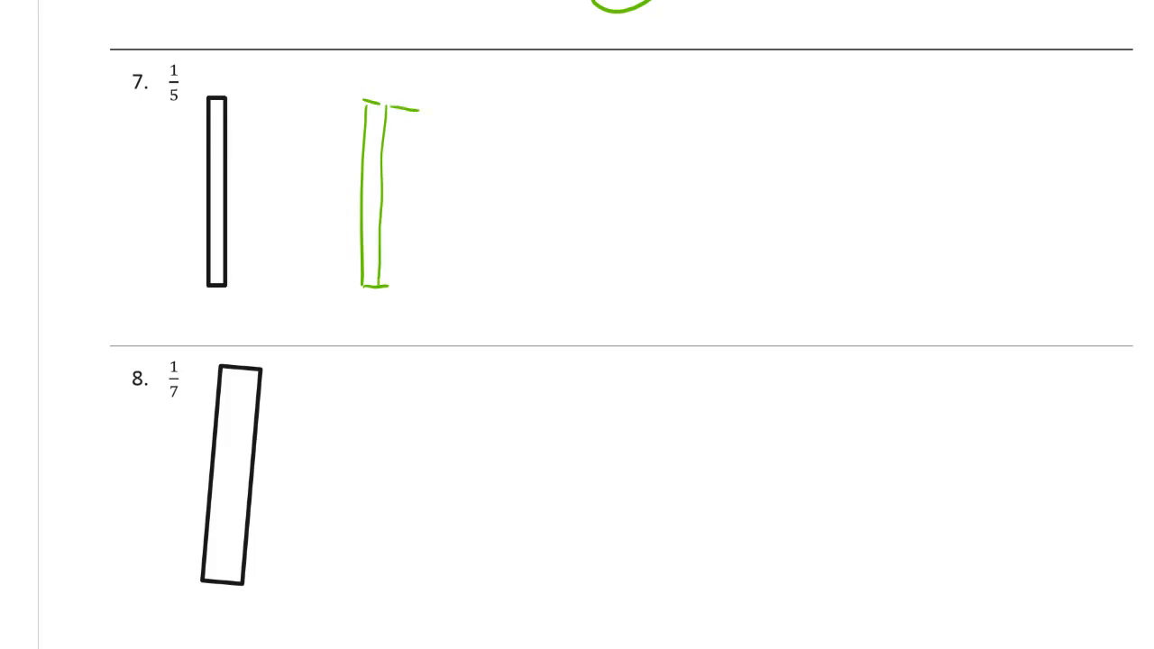
pyautogui.moveTo(415, 109); pyautogui.dragTo(393, 285)
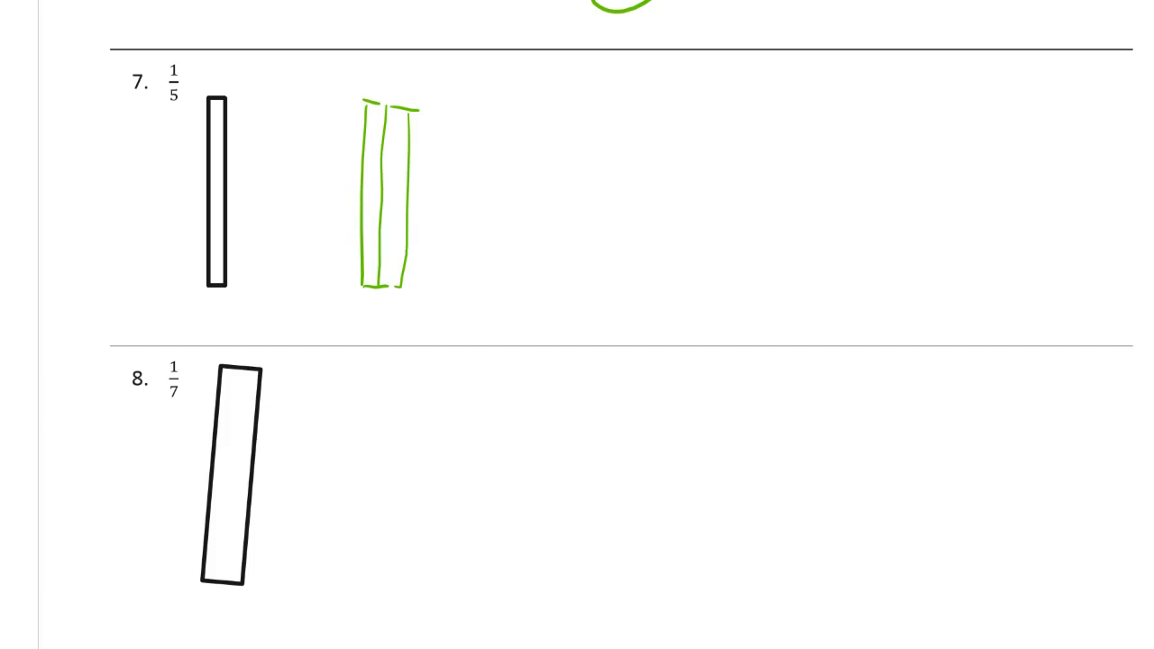
pyautogui.moveTo(364, 108); pyautogui.dragTo(501, 108)
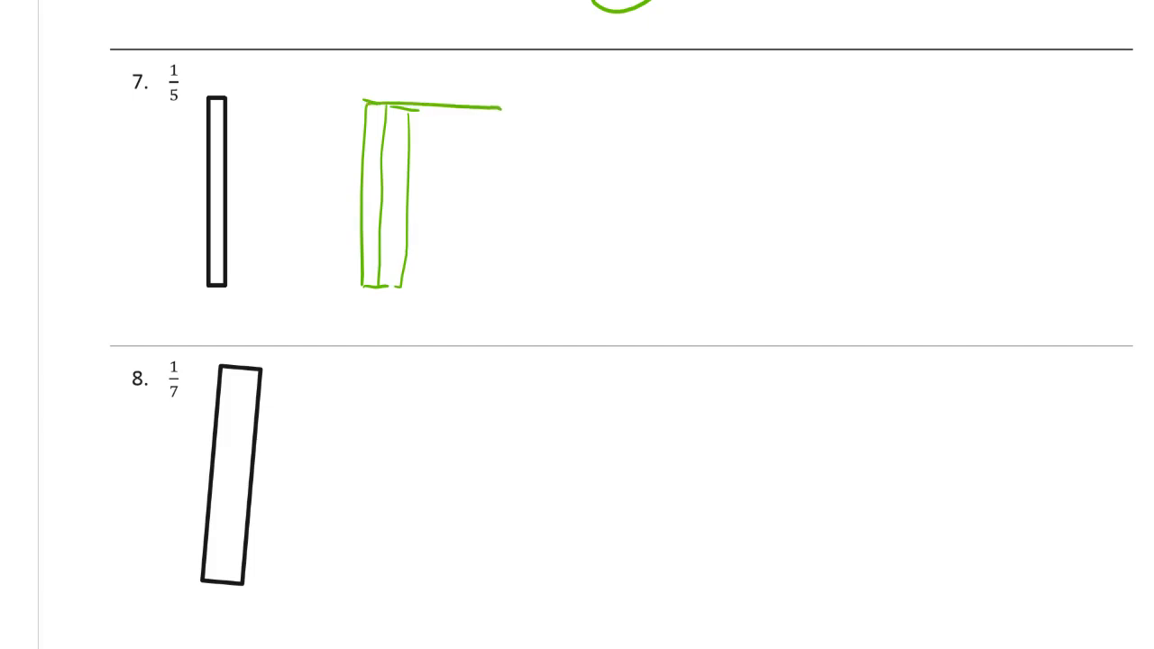
pyautogui.moveTo(360, 292); pyautogui.dragTo(509, 290)
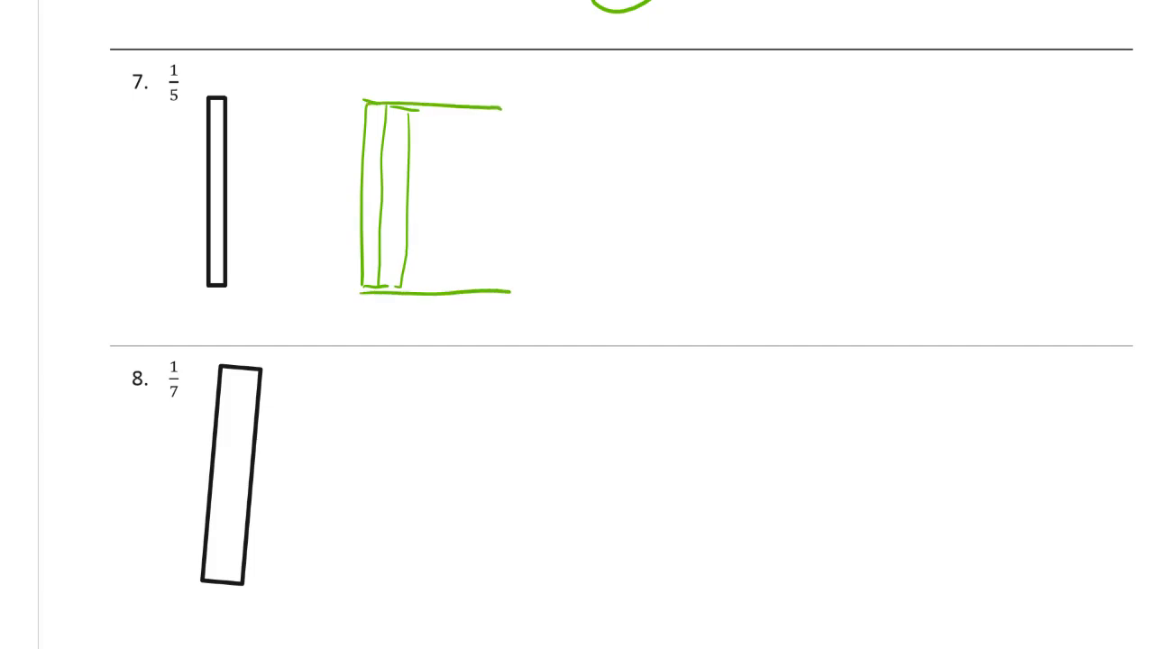
pyautogui.moveTo(436, 108); pyautogui.dragTo(433, 310)
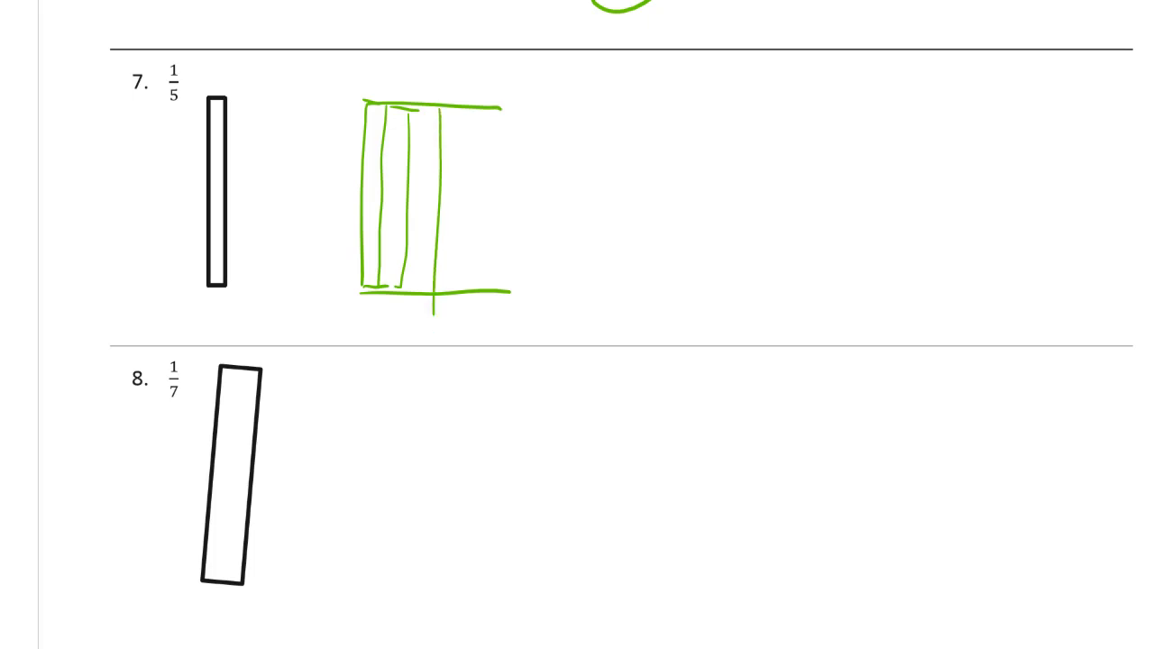
pyautogui.moveTo(471, 107); pyautogui.dragTo(466, 324)
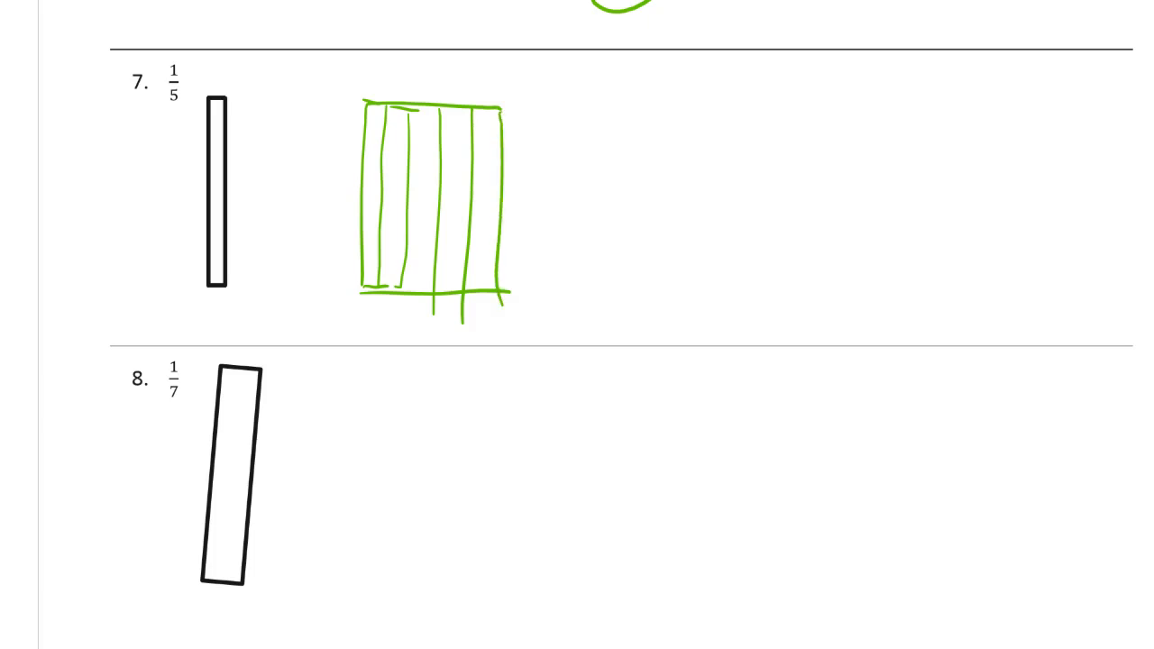
# Finish the fifth divisions and label the parts of problem 7's whole as fifths.
pyautogui.moveTo(487, 141); pyautogui.dragTo(494, 177)
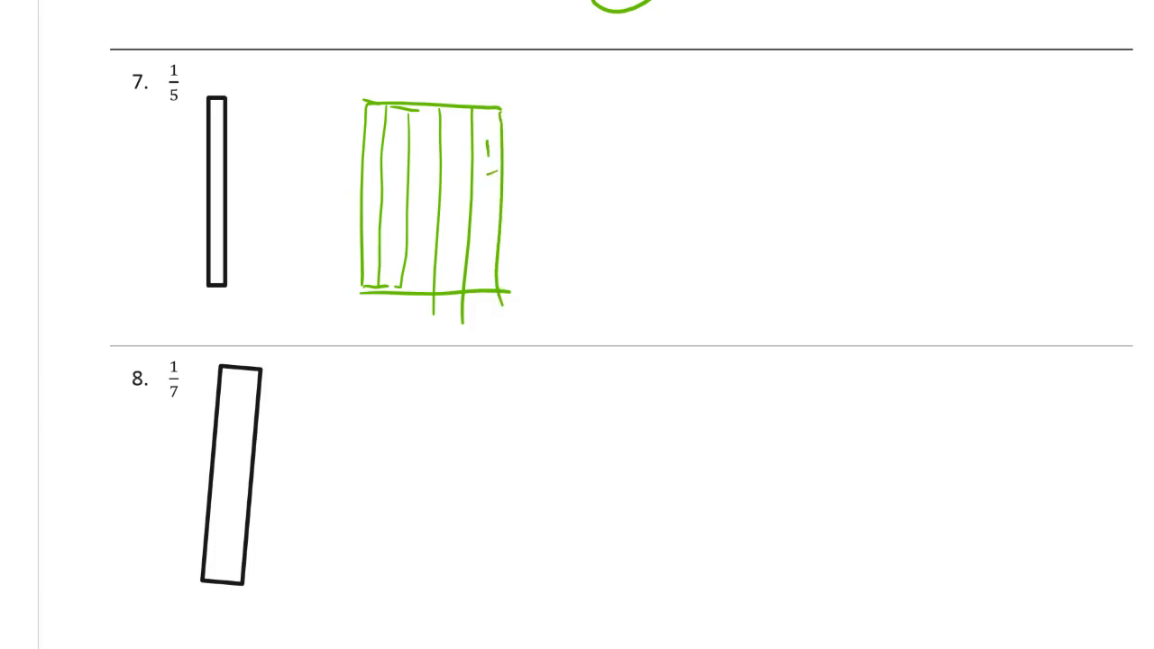
pyautogui.moveTo(455, 144); pyautogui.dragTo(496, 207)
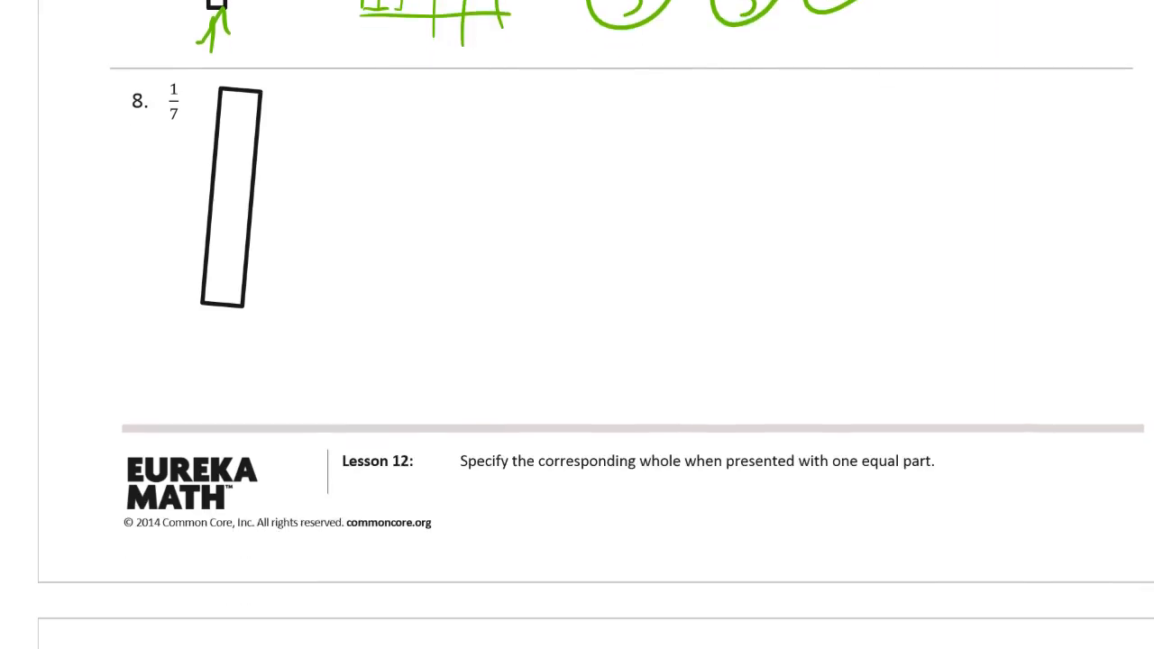
# Scroll through problem 8's seven-part whole labelled 1/7 down to problem 9 with 1/3 circled.
pyautogui.scroll(-3)
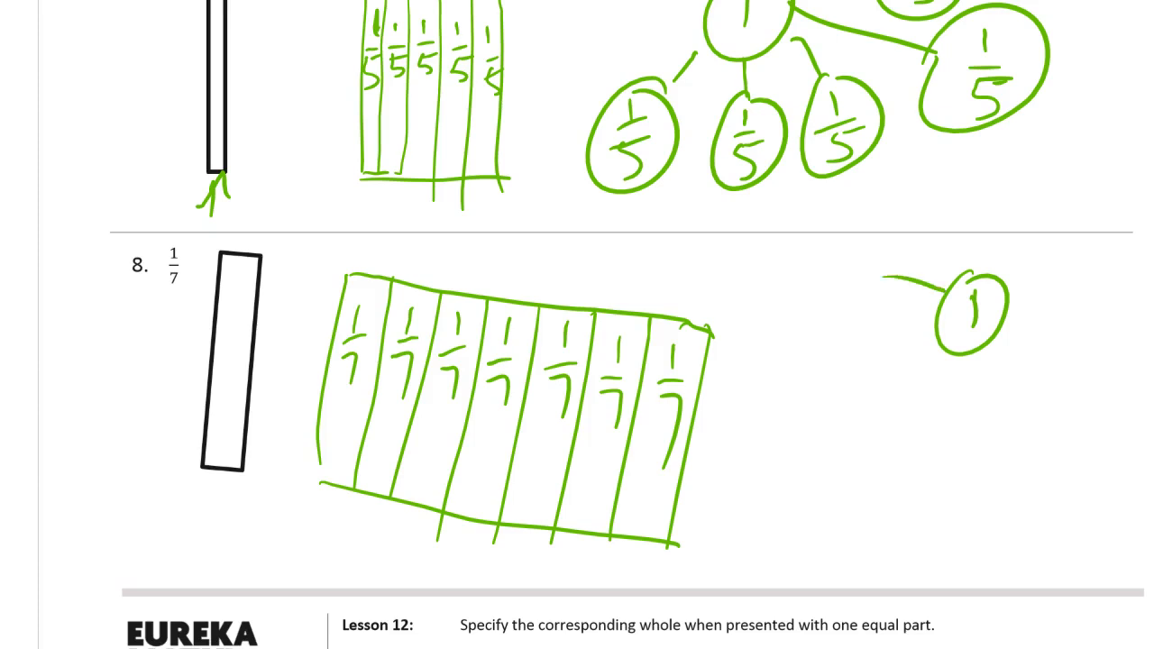
pyautogui.scroll(-3)
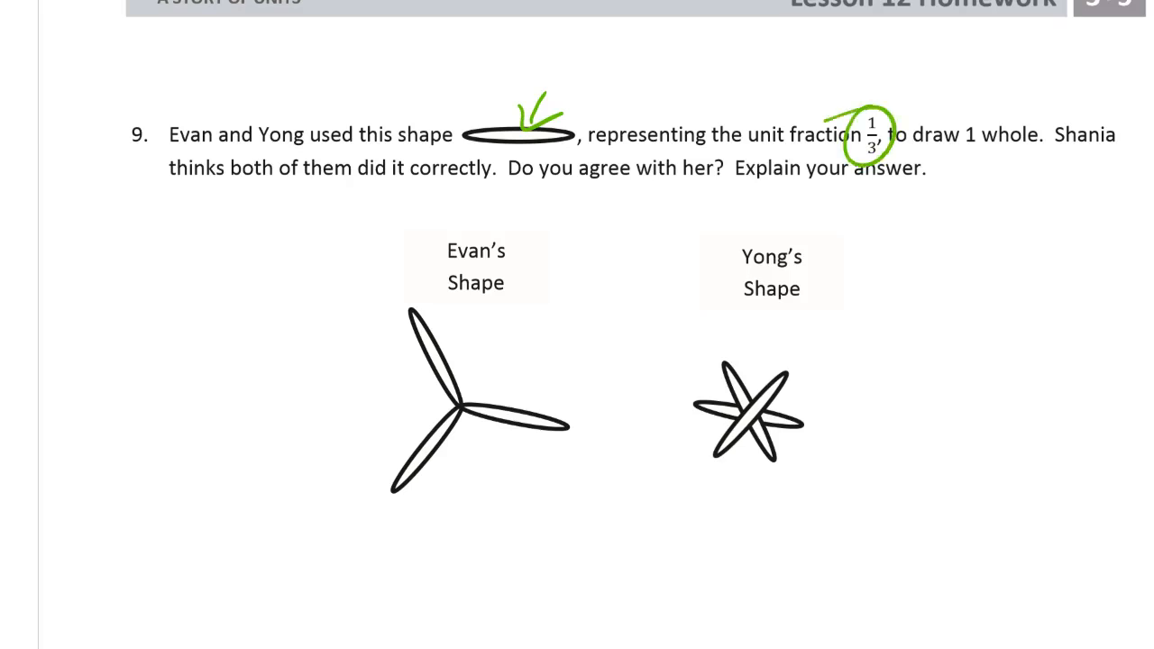
# Underline 'draw 1 whole' and write 1/3 on each of the three petals of Evan's shape.
pyautogui.moveTo(938, 155); pyautogui.dragTo(1024, 155)
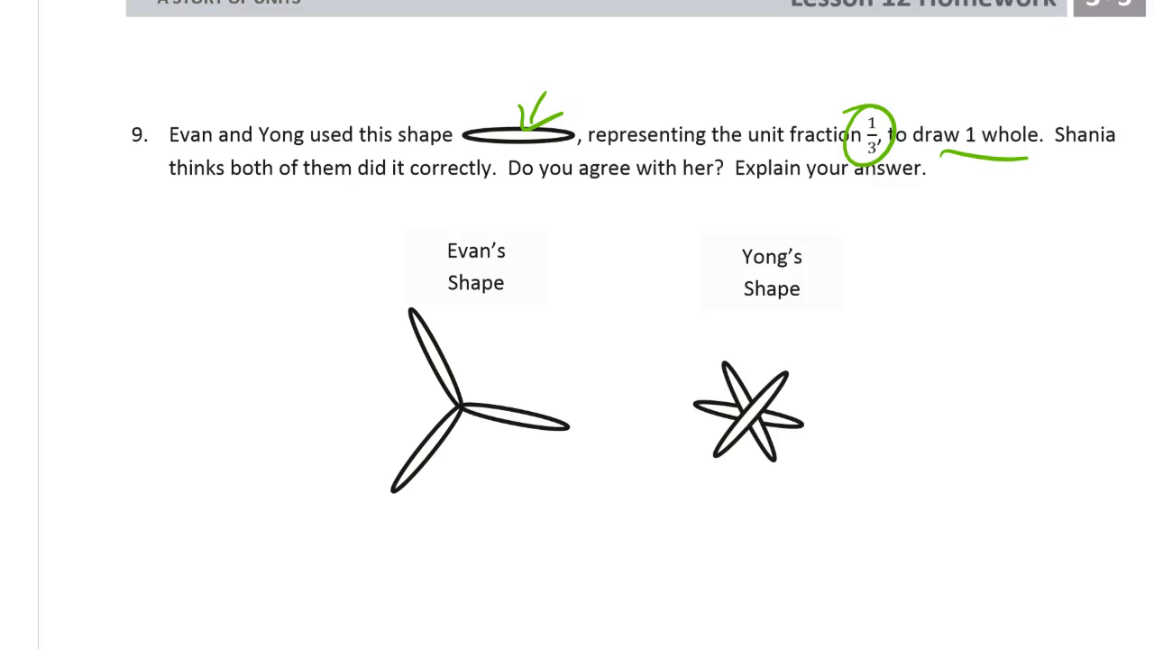
pyautogui.moveTo(424, 324); pyautogui.dragTo(433, 378)
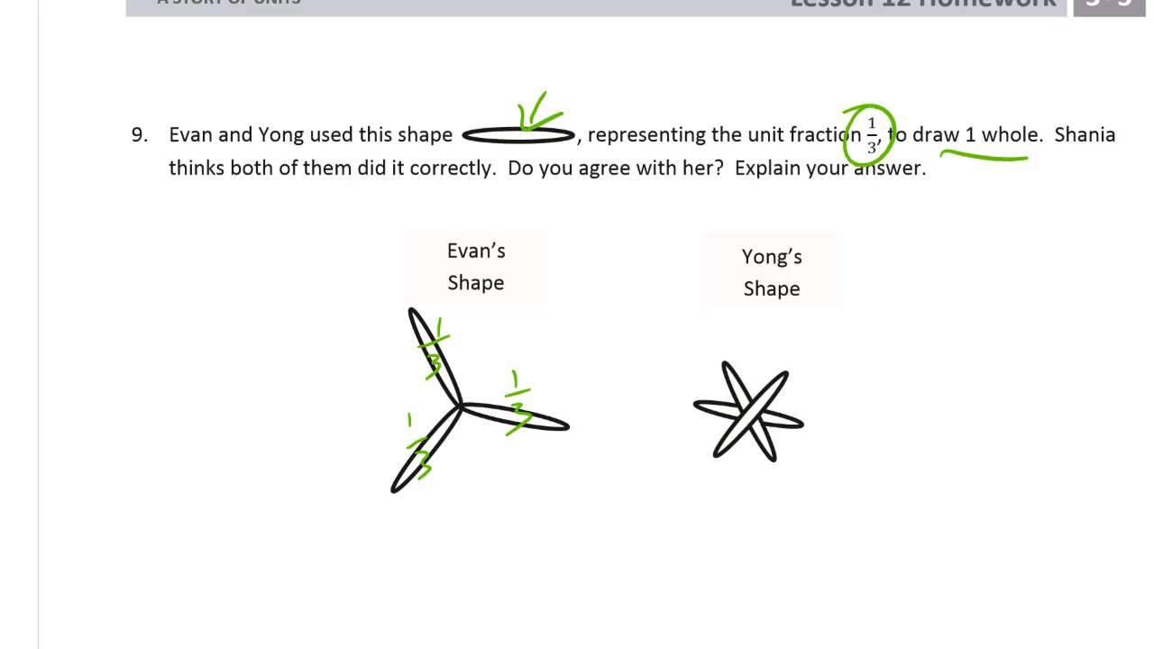
# Handwrite in green below the shapes: 'I disagree. Yong's shape has 3 thirds'.
pyautogui.moveTo(181, 514); pyautogui.dragTo(180, 555)
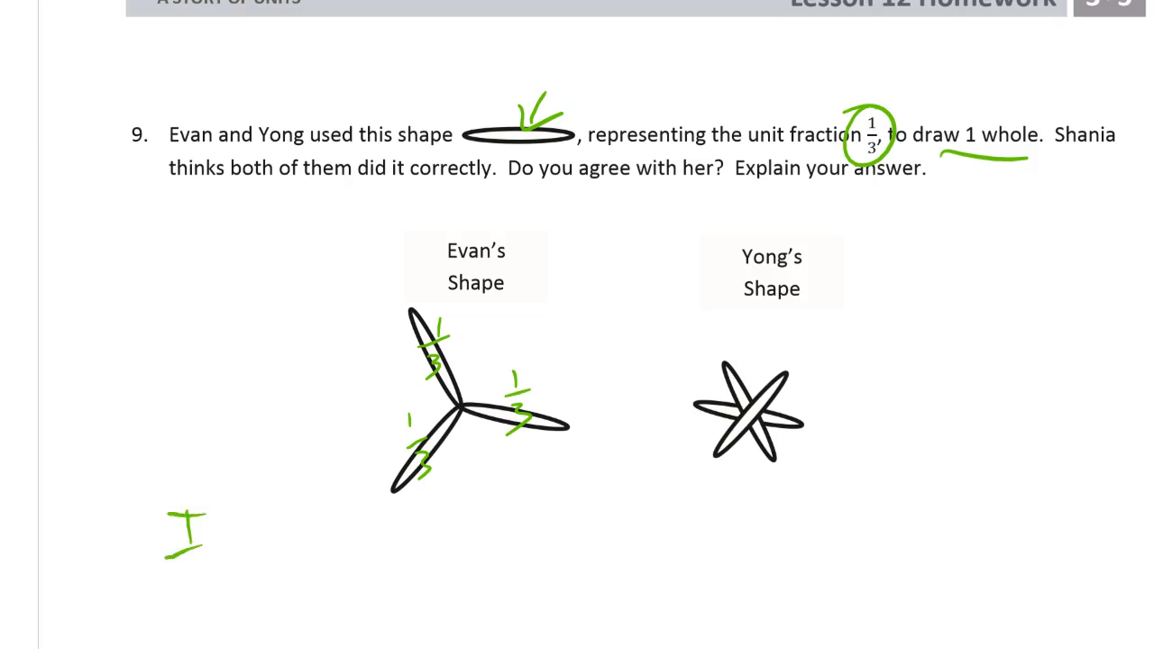
pyautogui.write('disagree.')
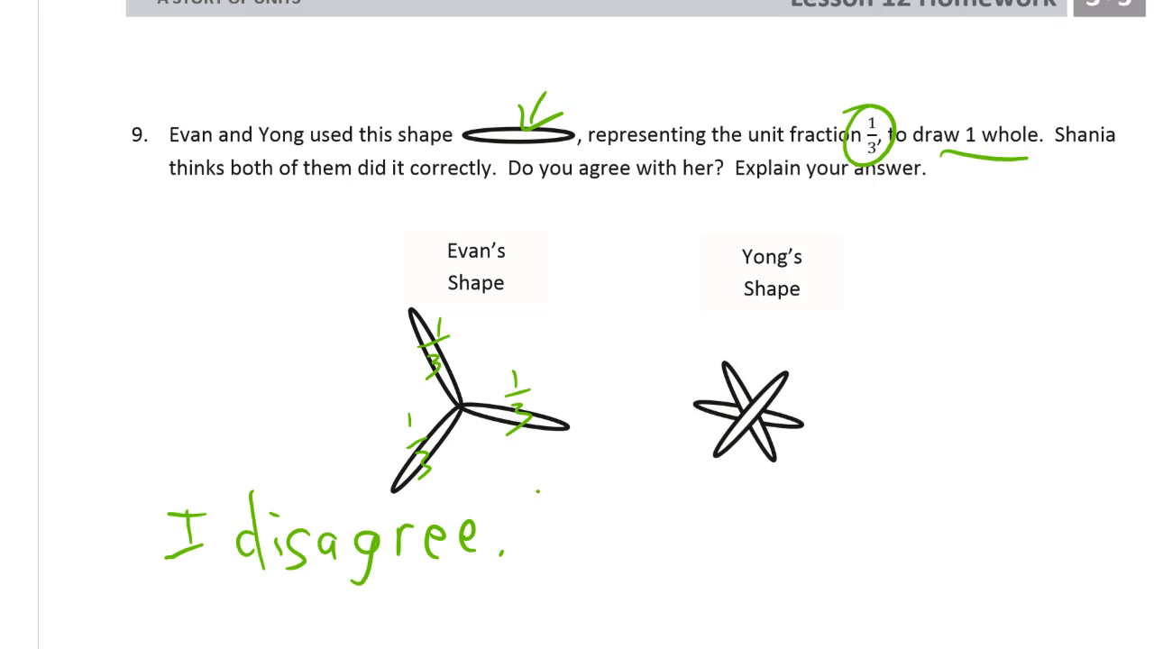
pyautogui.write('Yong')
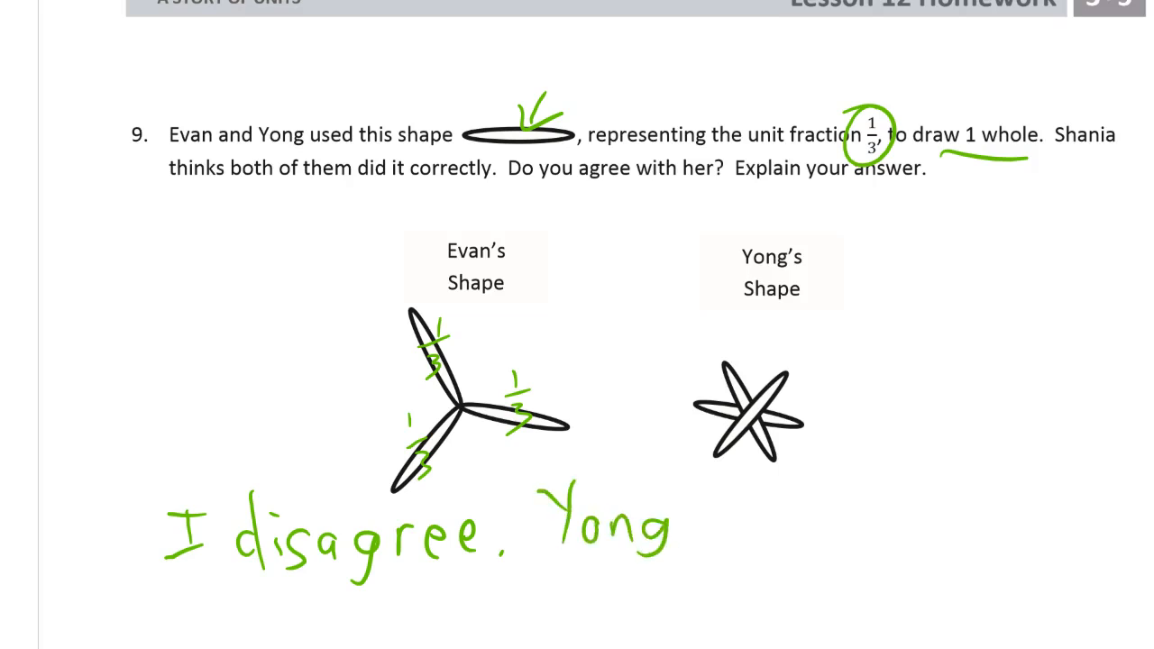
pyautogui.write("'s shape")
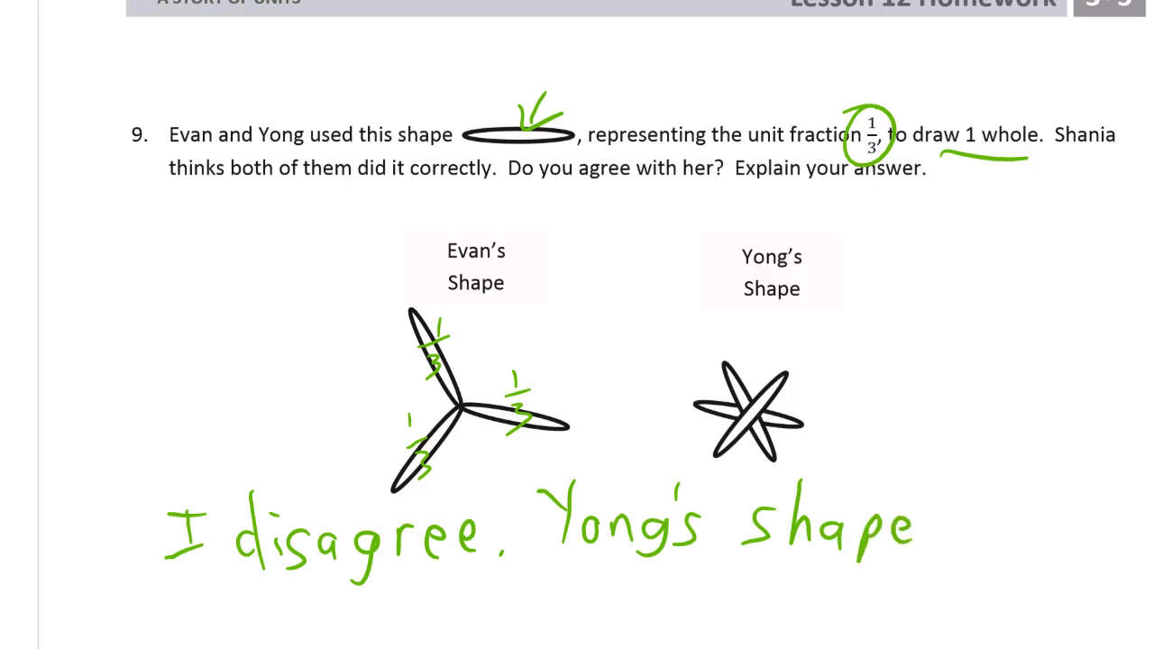
pyautogui.write('has')
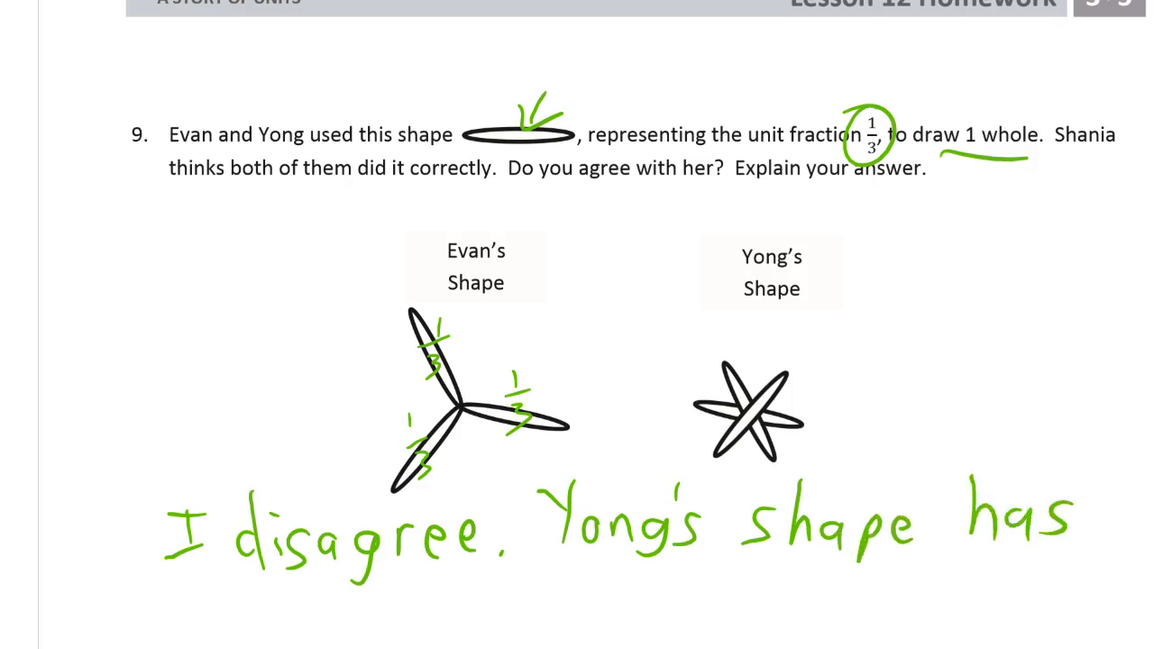
pyautogui.scroll(-3)
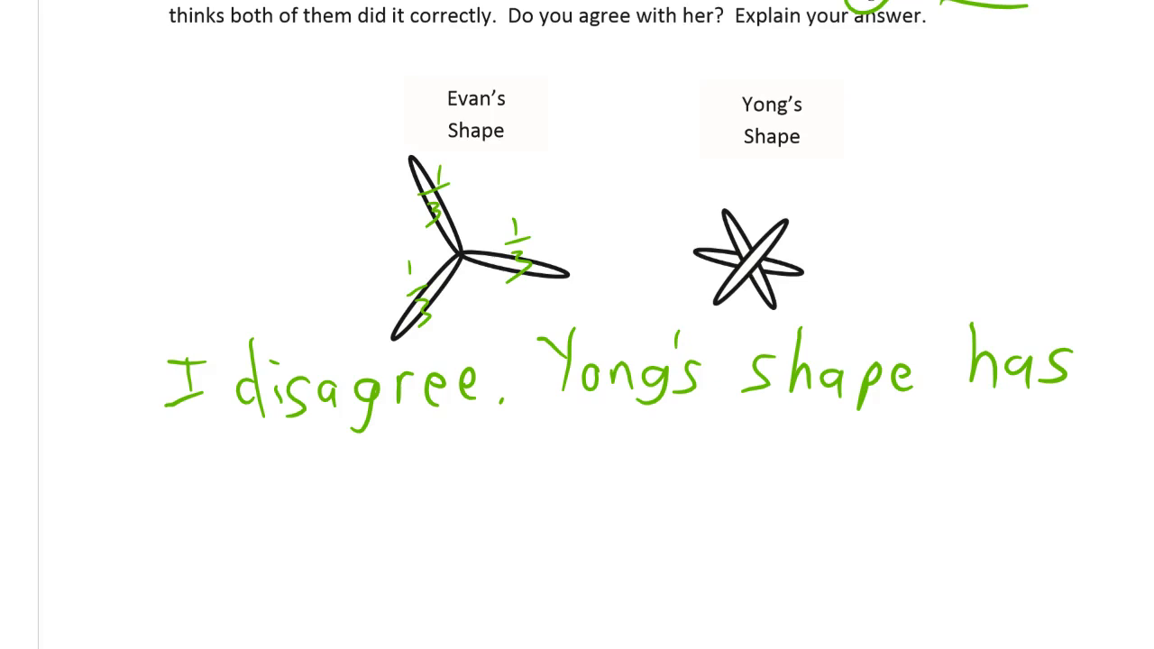
pyautogui.write('3 t')
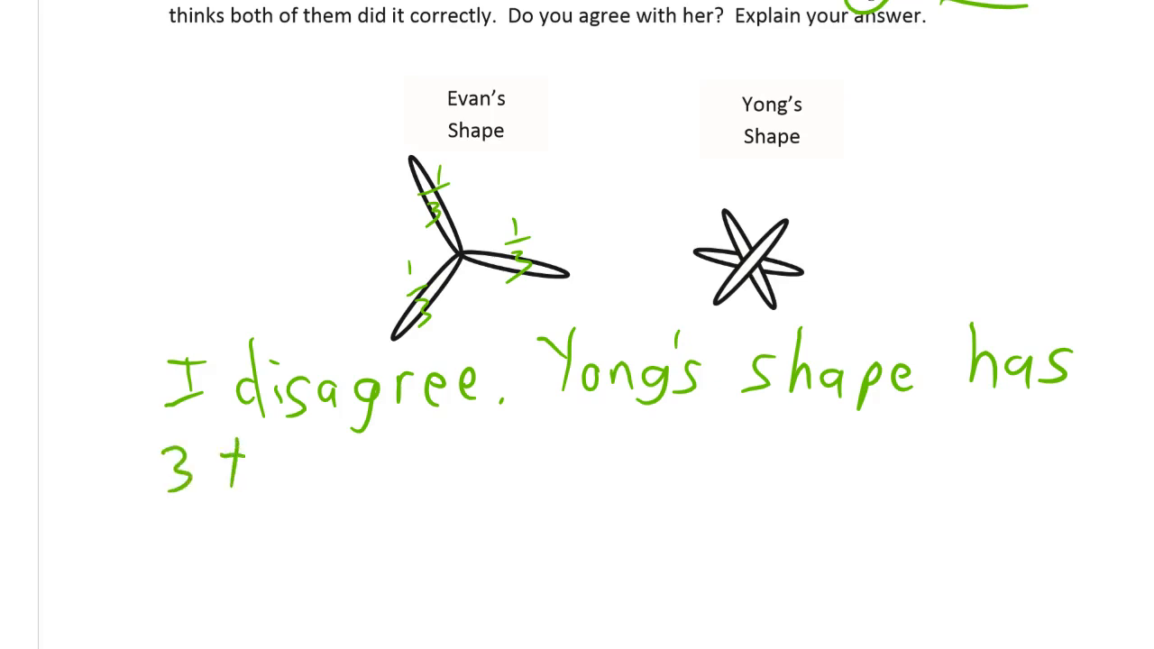
pyautogui.write('hirds, but there c')
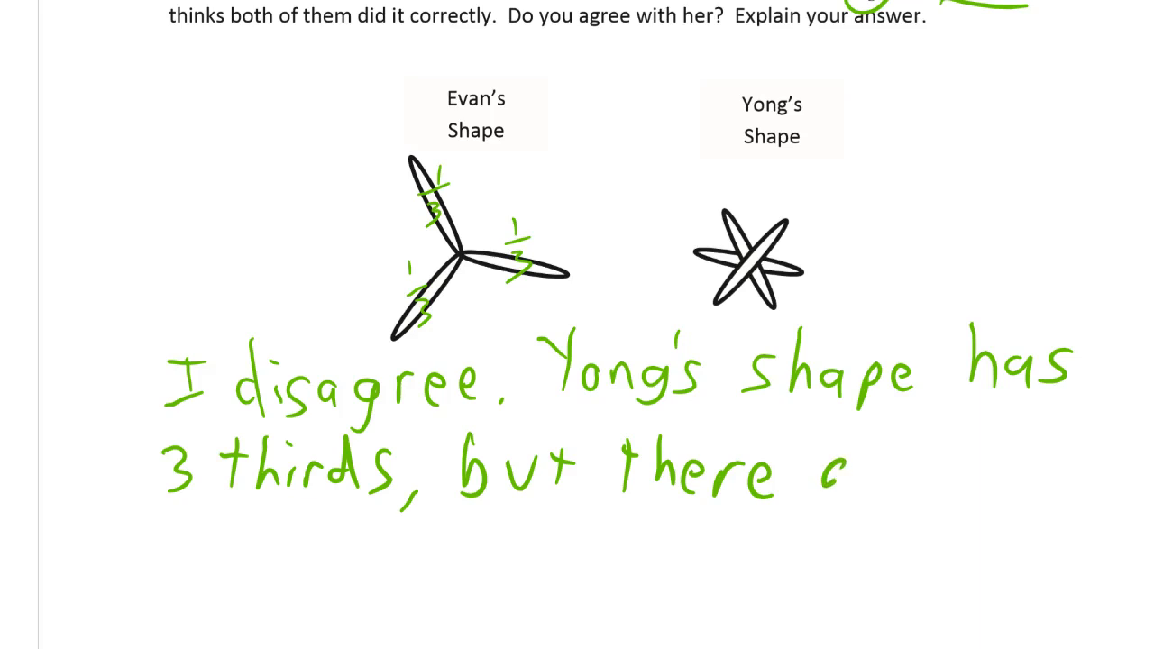
# Continue the answer: 'but there are overlaps so they don't make the'.
pyautogui.write('are over')
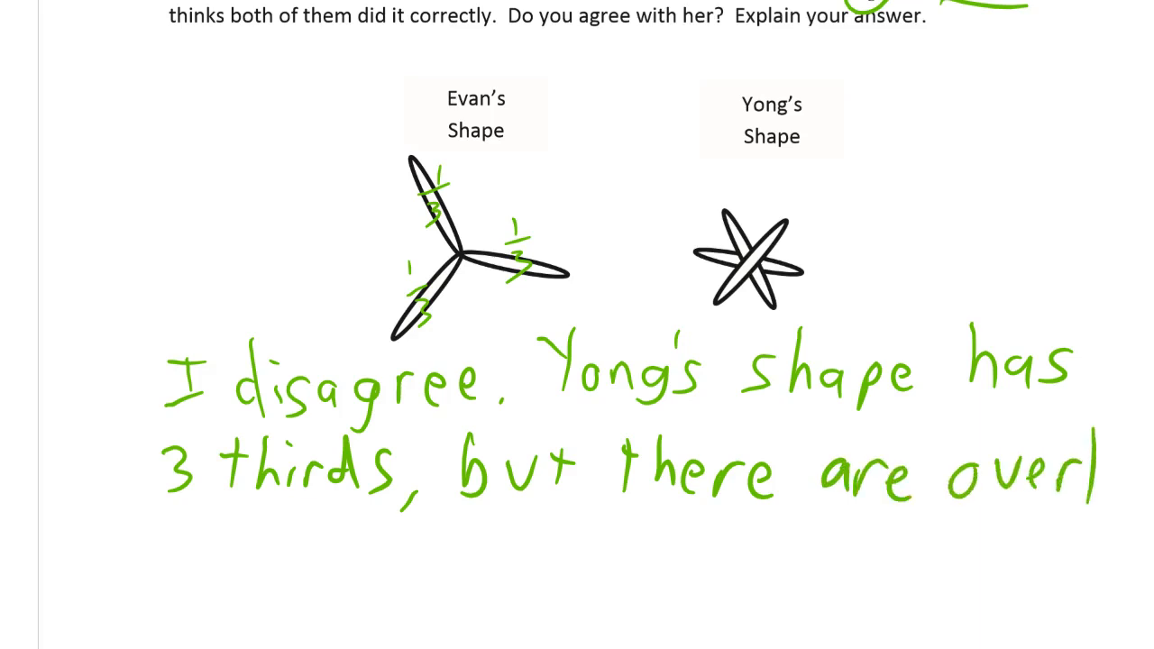
pyautogui.write('laps')
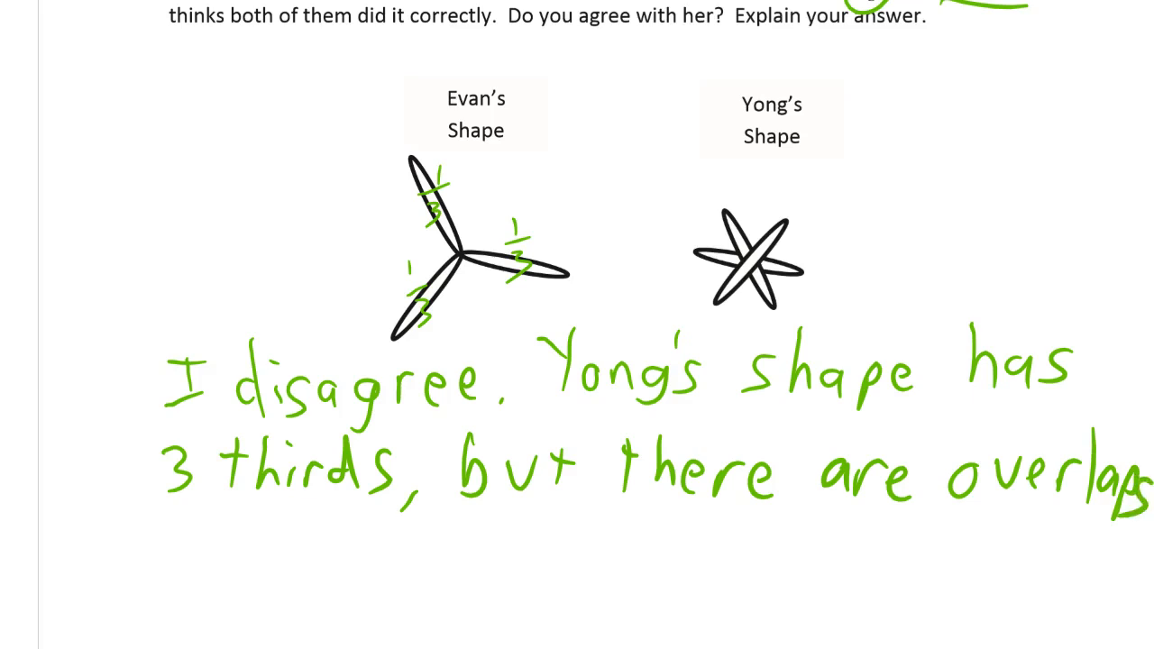
pyautogui.write('So')
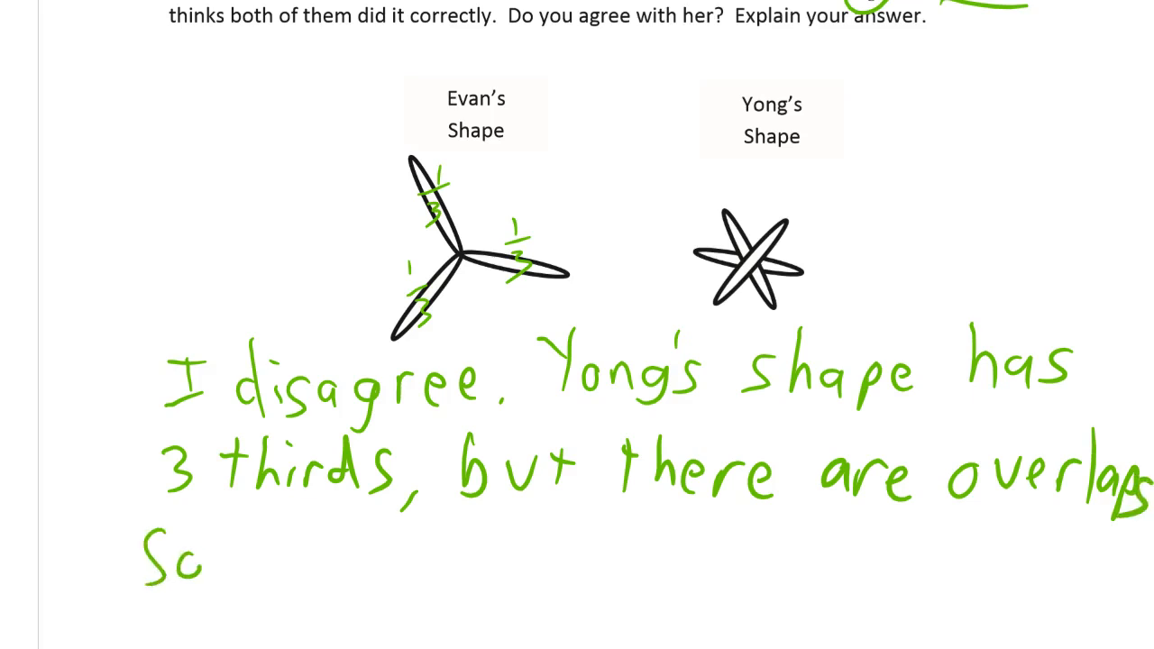
pyautogui.write("they don't n")
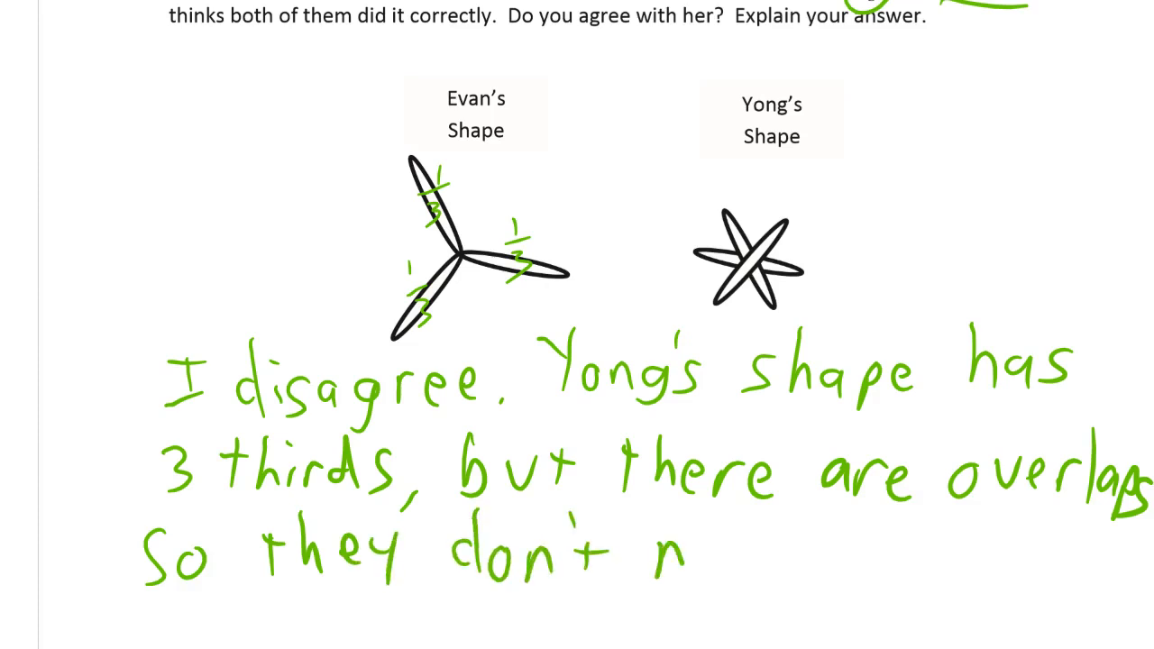
pyautogui.write('make')
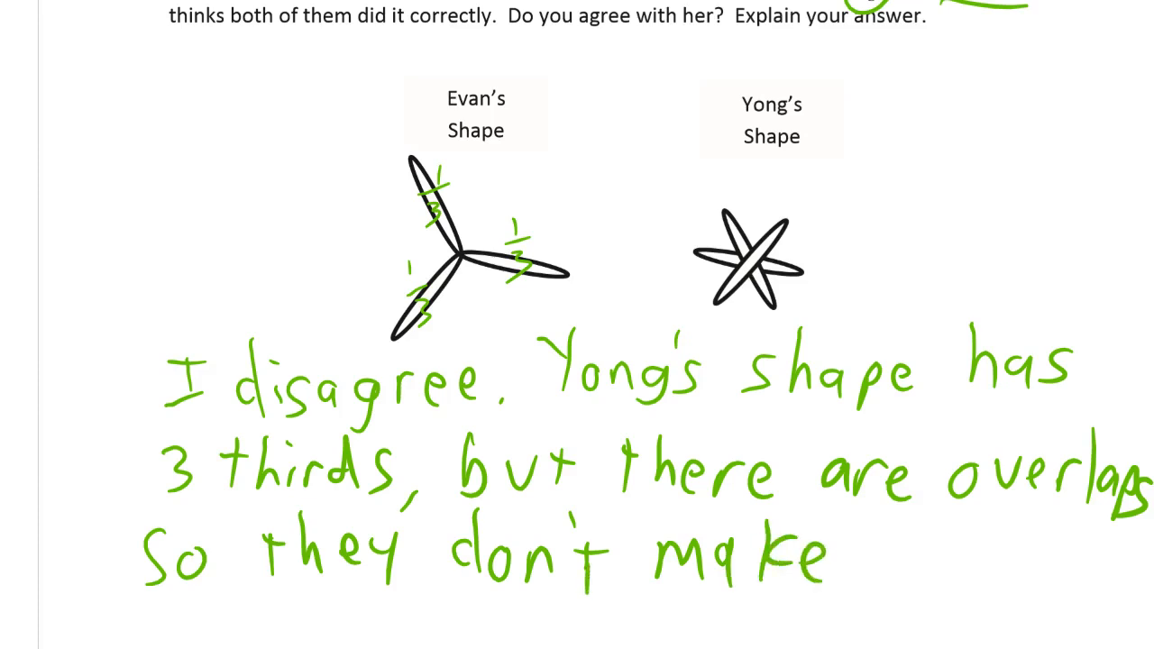
pyautogui.write('the')
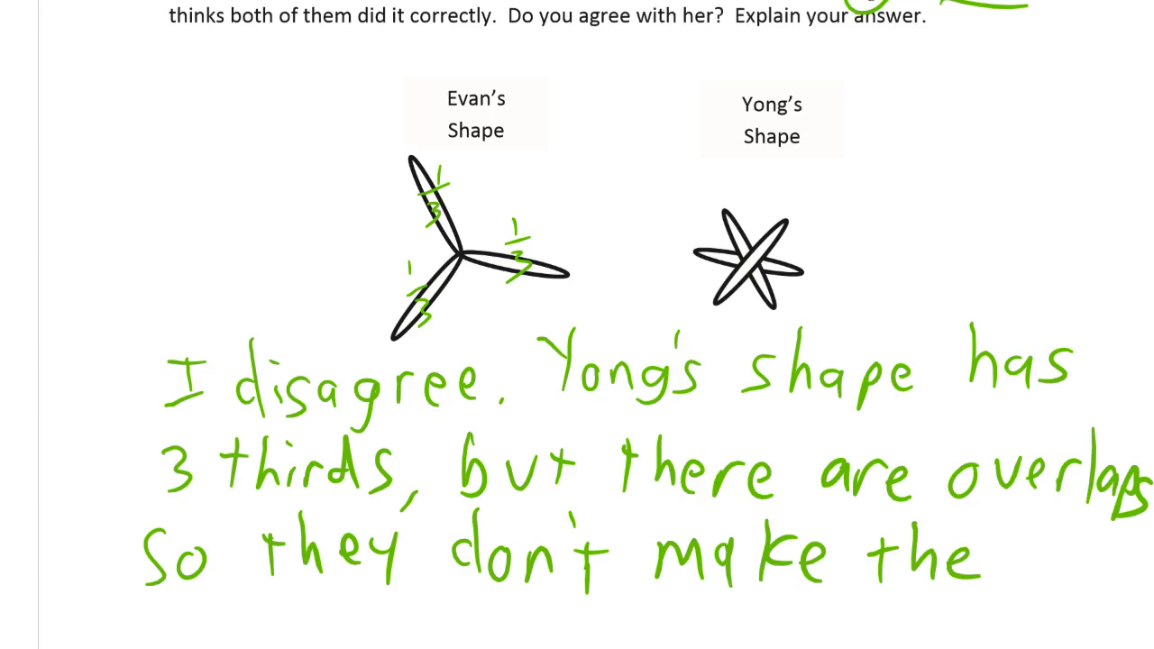